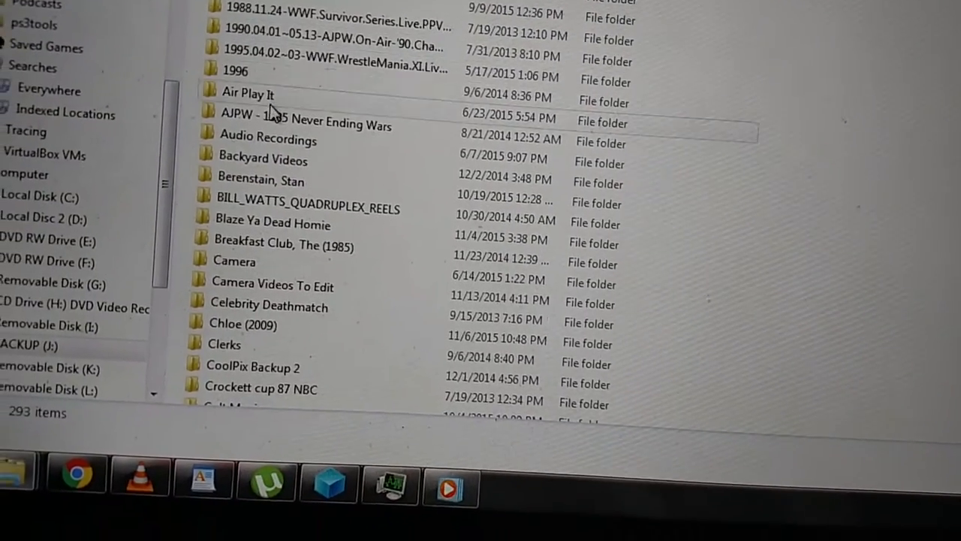
Step: Scroll to the Launcher DAT file among the .sav files and bring up its context menu
{"action": "scroll", "scroll_direction": "down", "scroll_amount": 3}
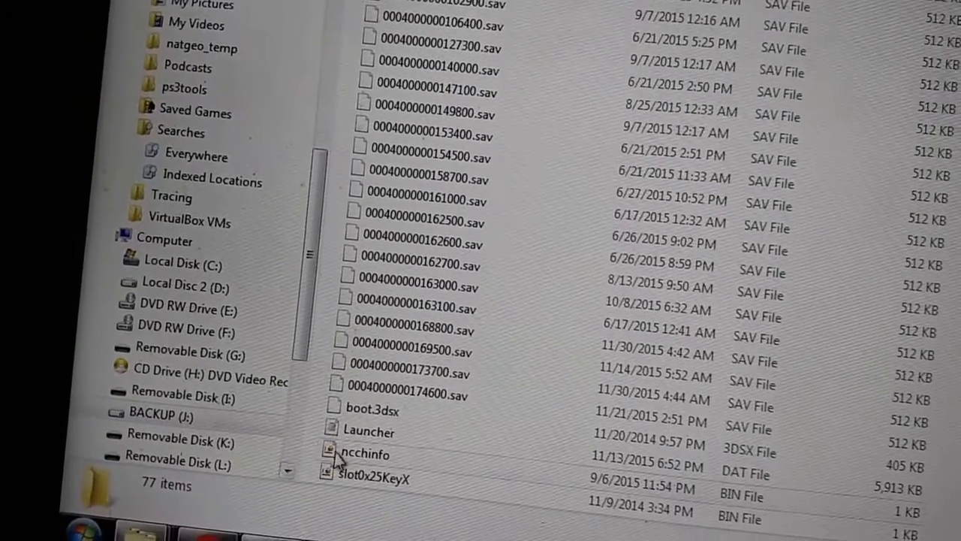
{"action": "right_click", "coordinate": [370, 432]}
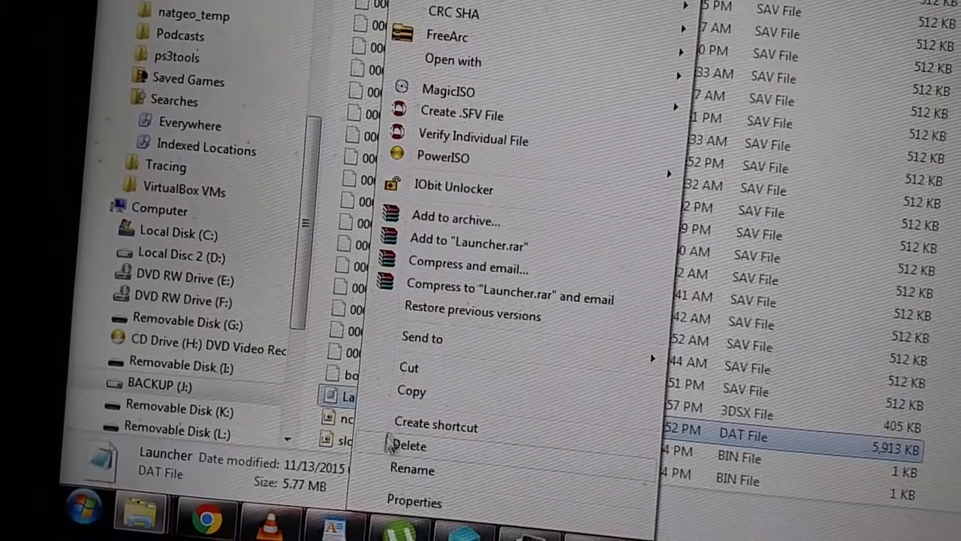